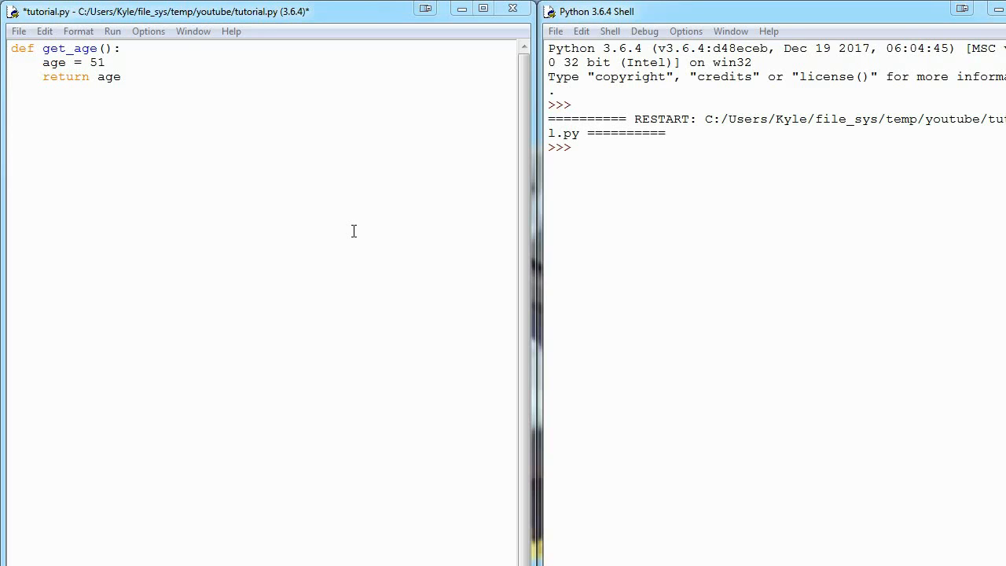
mouse_move(194, 142)
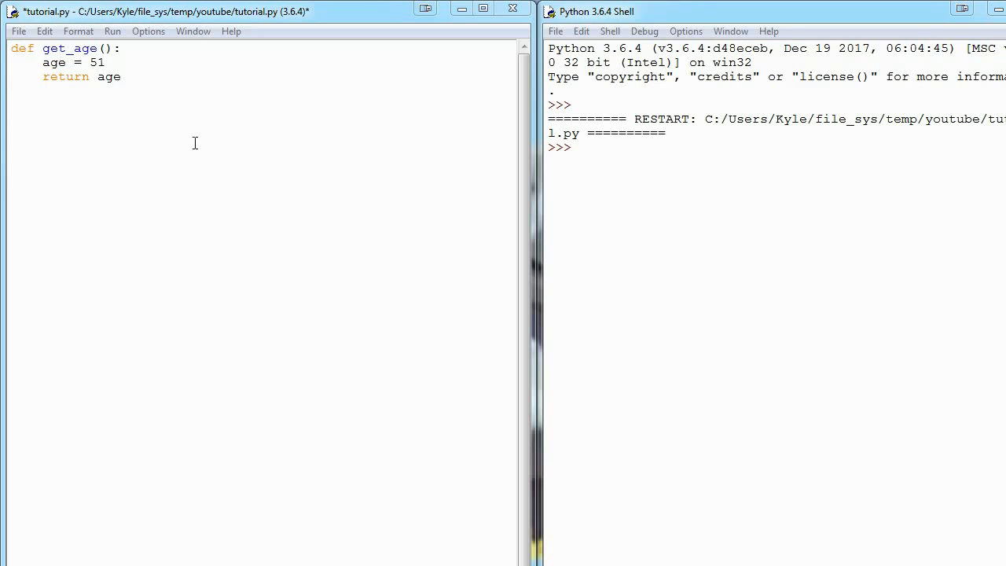
mouse_move(142, 97)
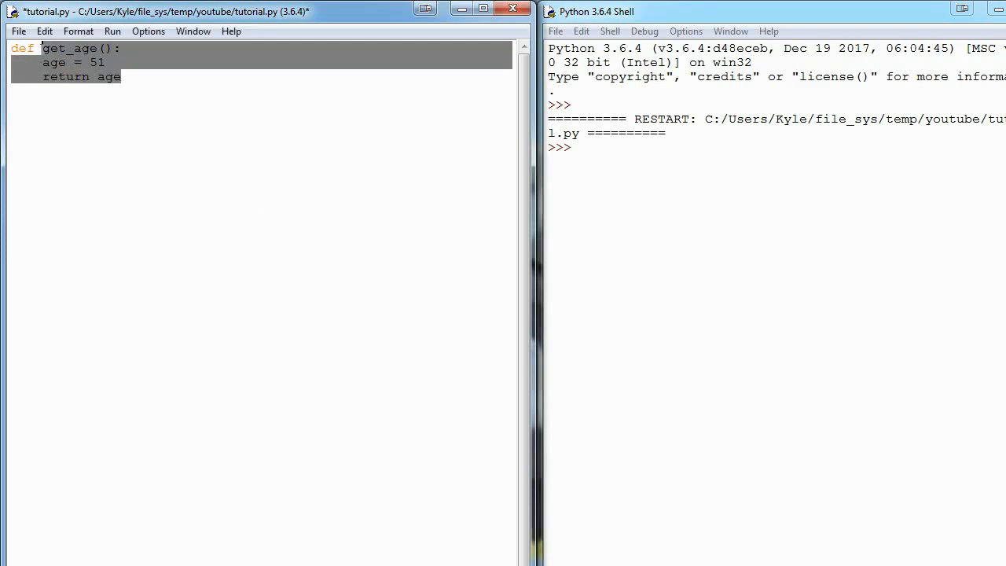
- Deselect the get_age code and start a blank line below the function
click(31, 62)
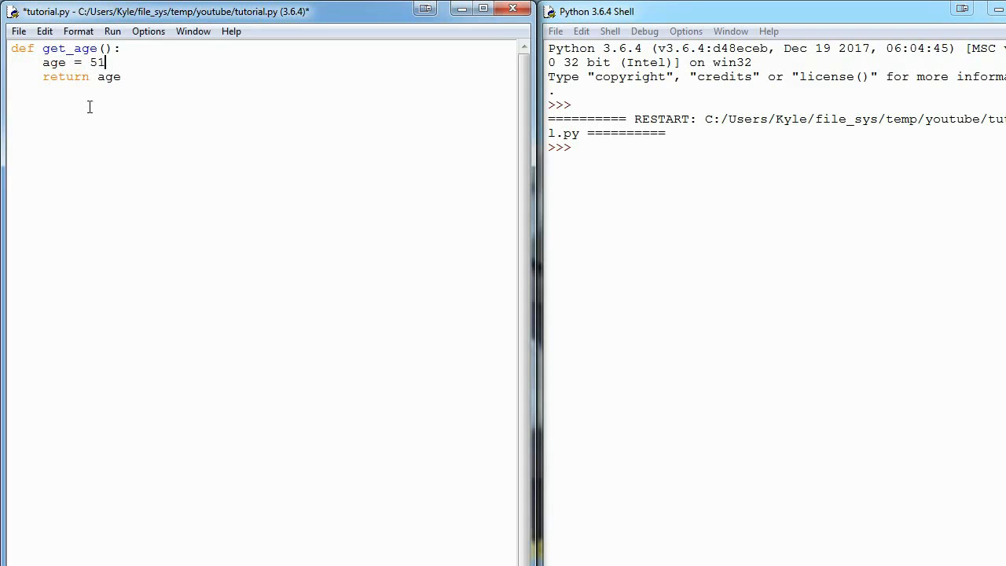
key(Return)
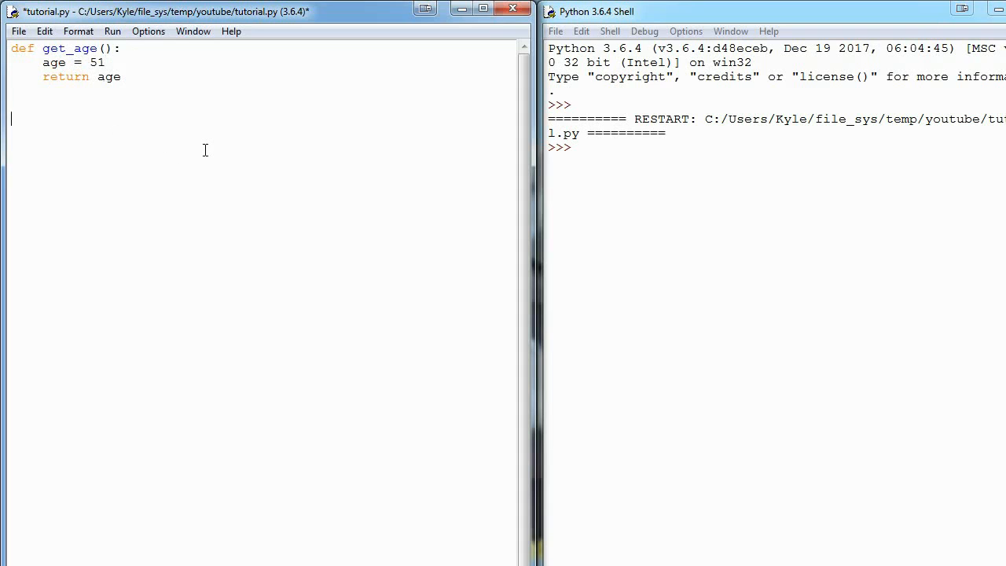
- Add a top-level print(age) line below get_age
text(print()
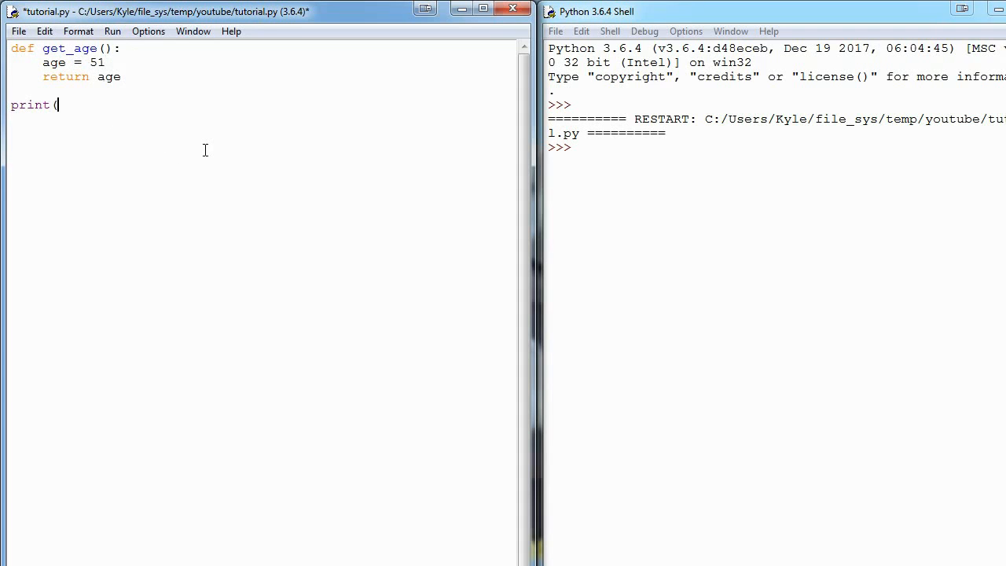
text(age))
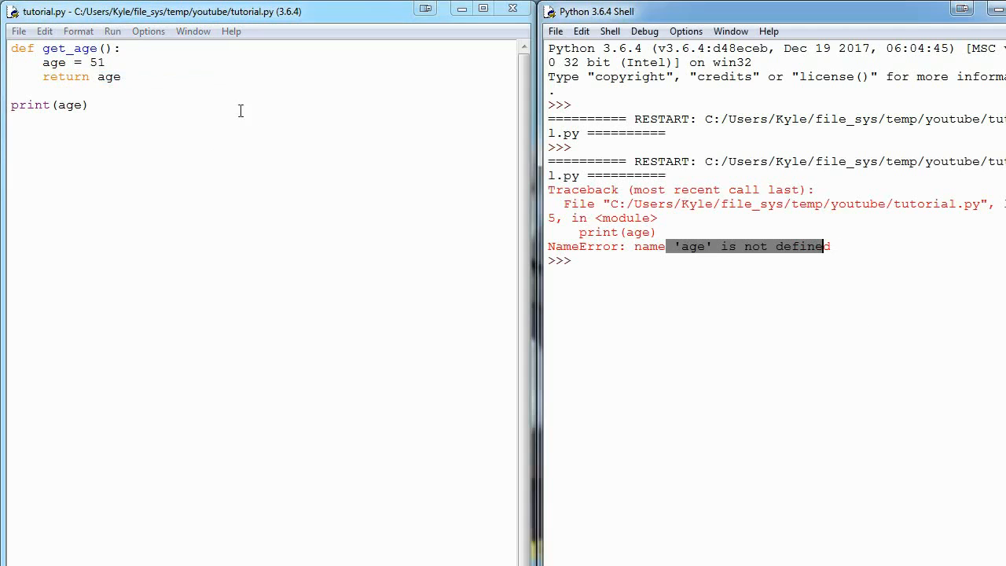
click(106, 62)
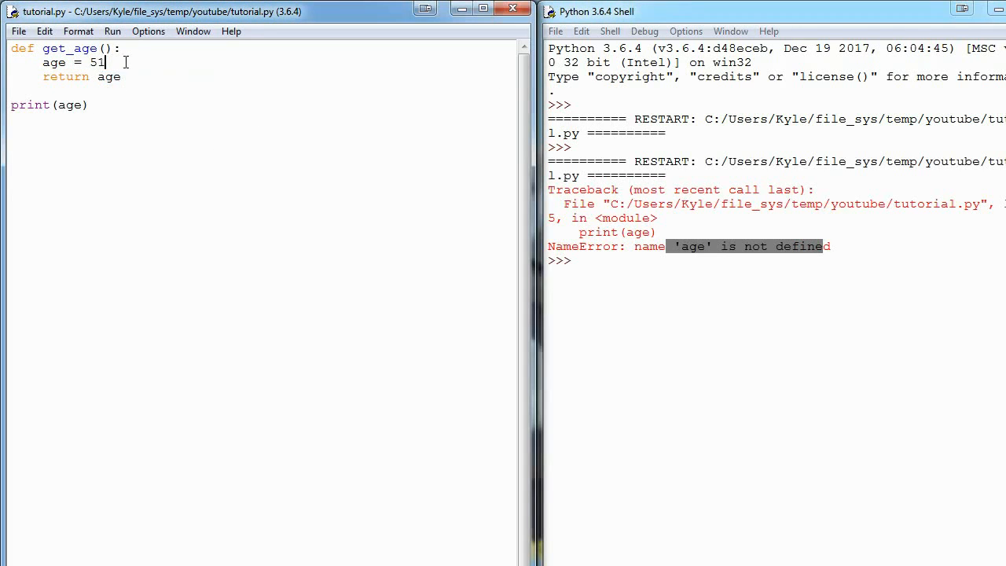
click(90, 105)
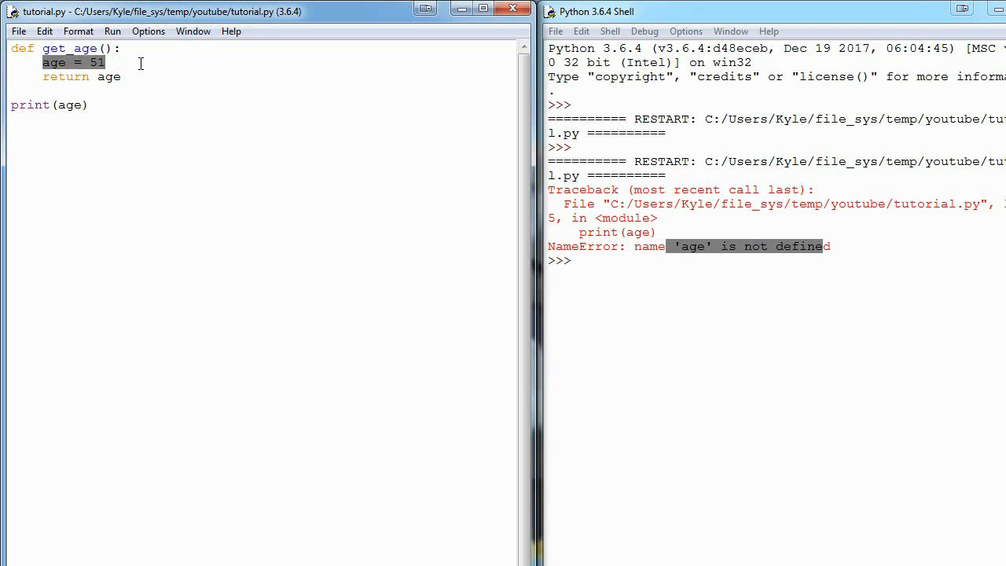
click(97, 76)
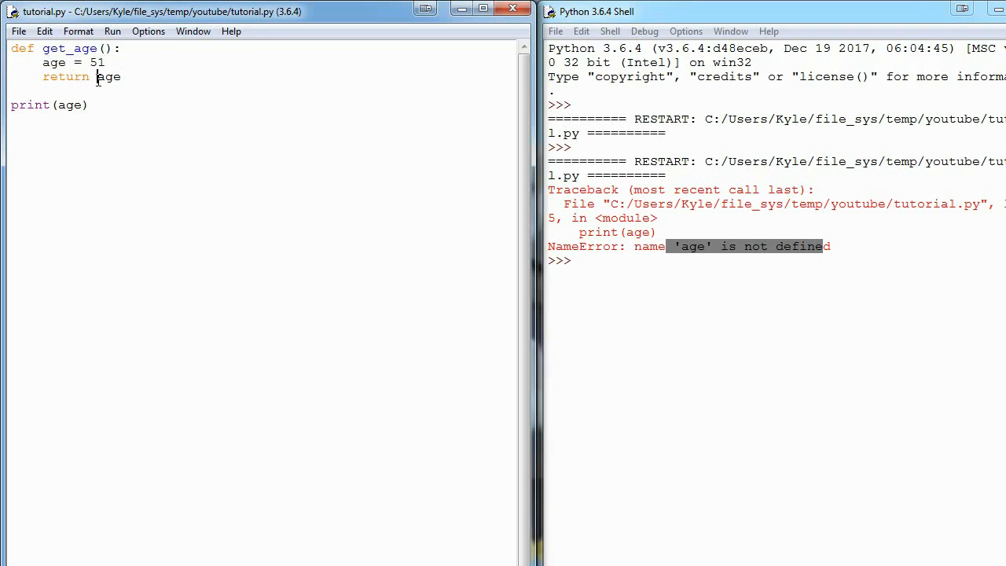
double_click(109, 76)
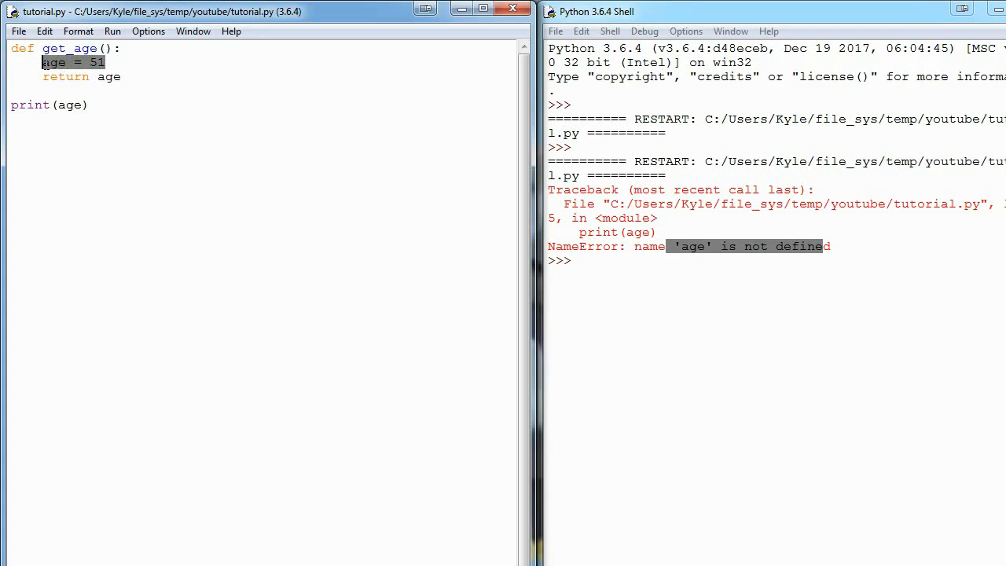
click(126, 114)
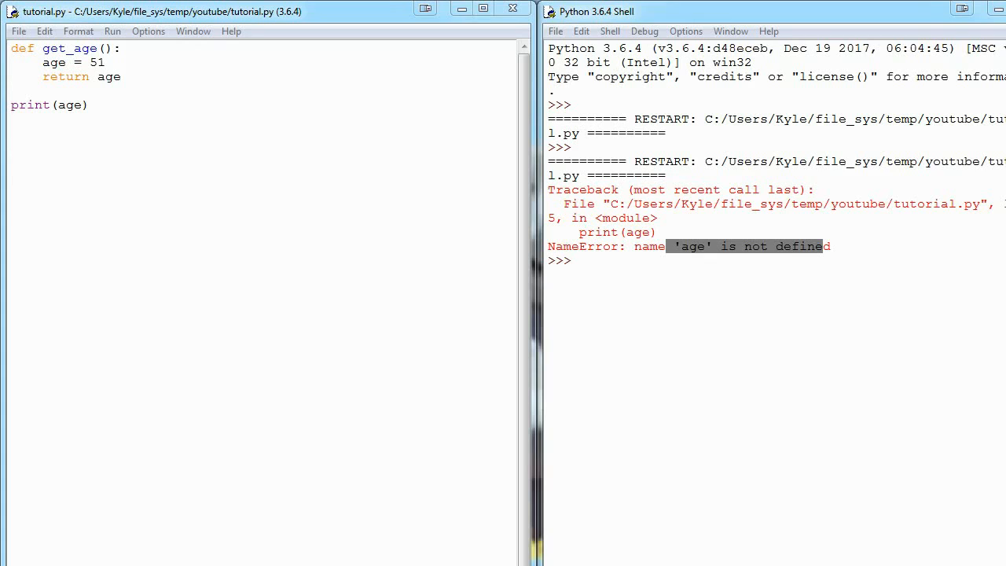
mouse_move(209, 100)
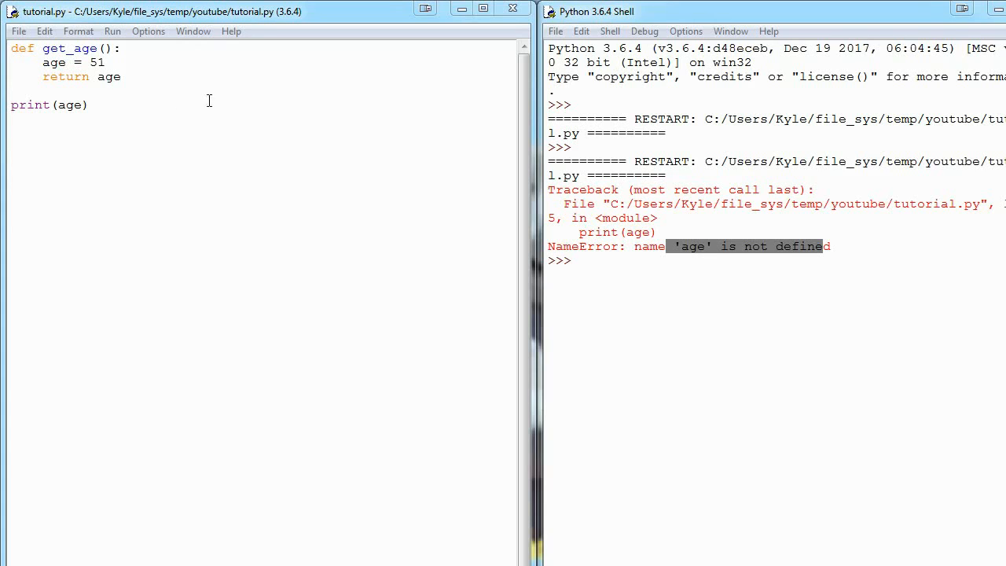
double_click(71, 62)
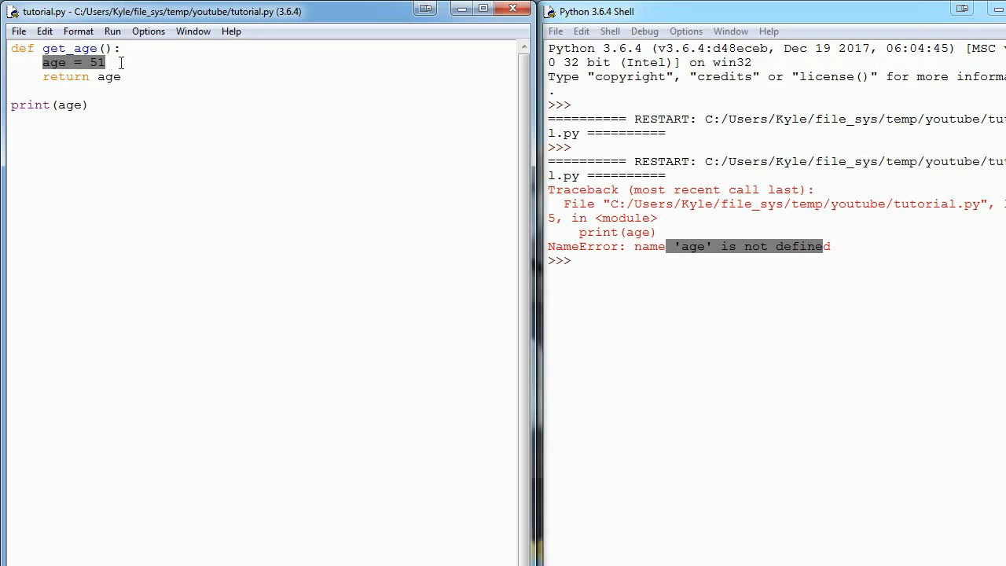
click(41, 62)
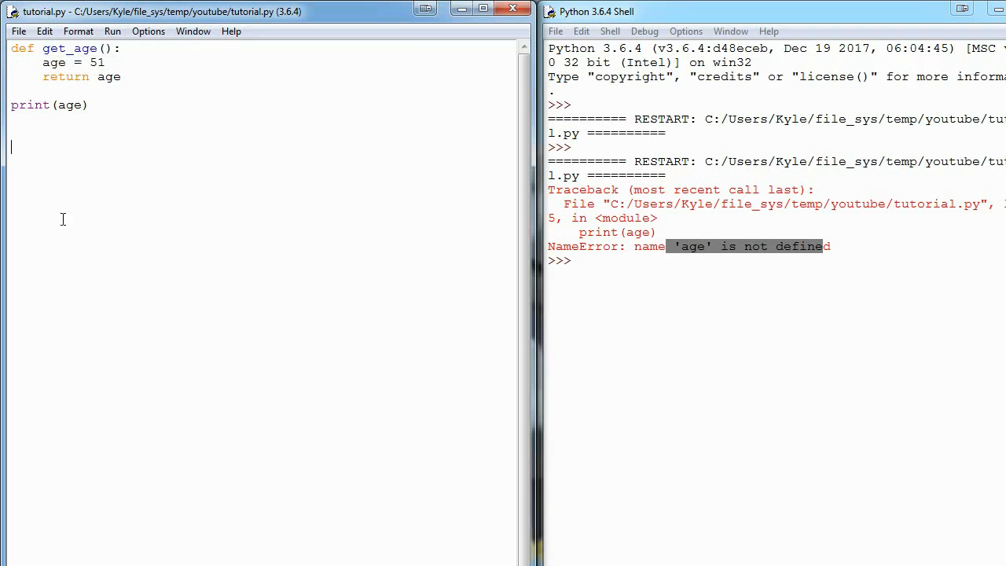
mouse_move(36, 157)
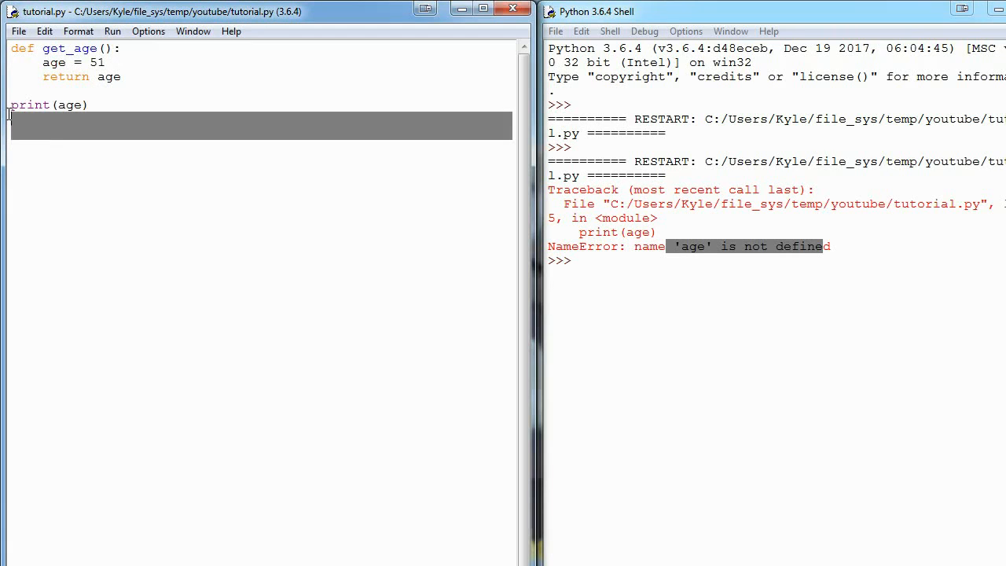
- Write name = "Kyle" and a print_name() function whose body is print(name)
text(name =)
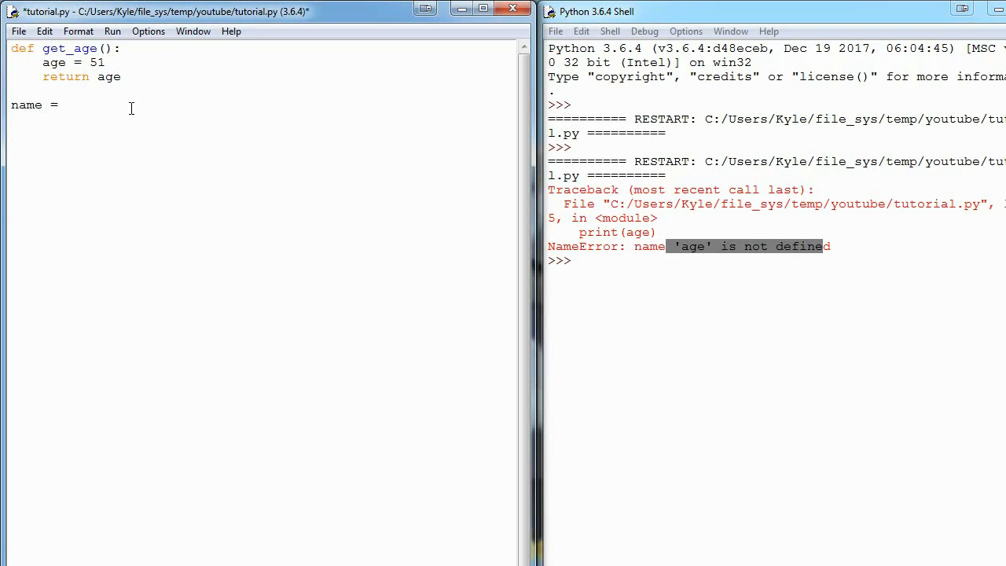
text("Kyle)
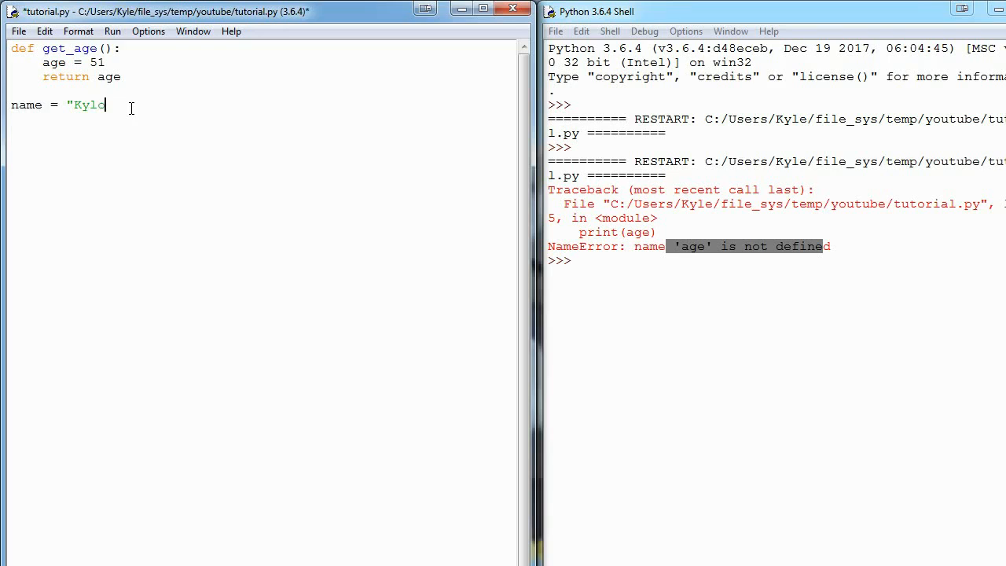
key(Return)
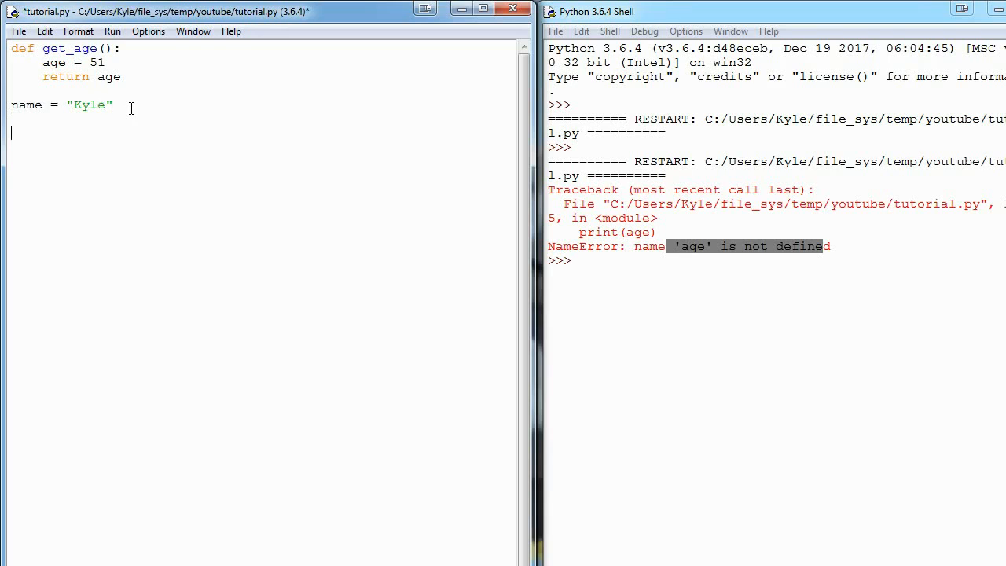
text(def)
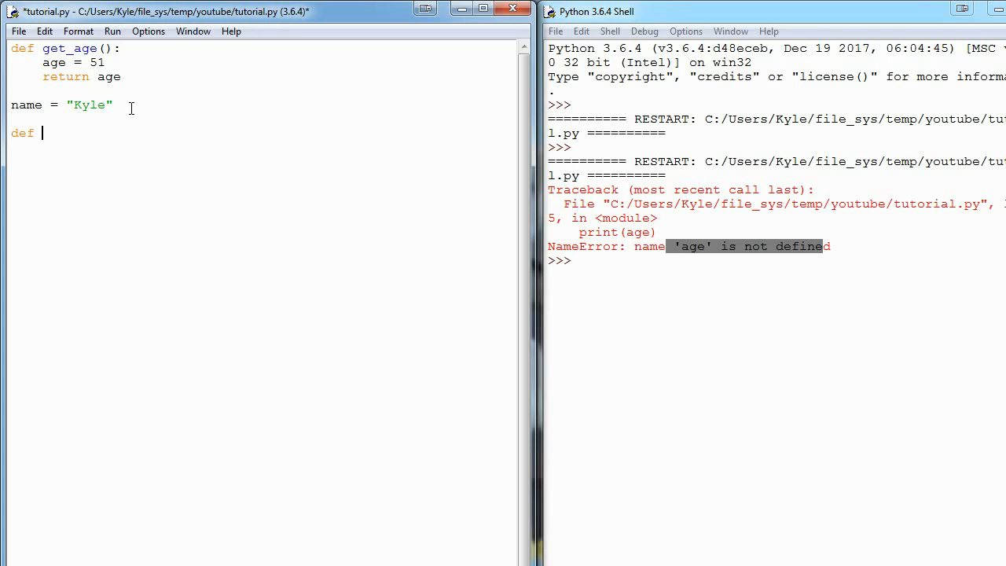
text(print_name())
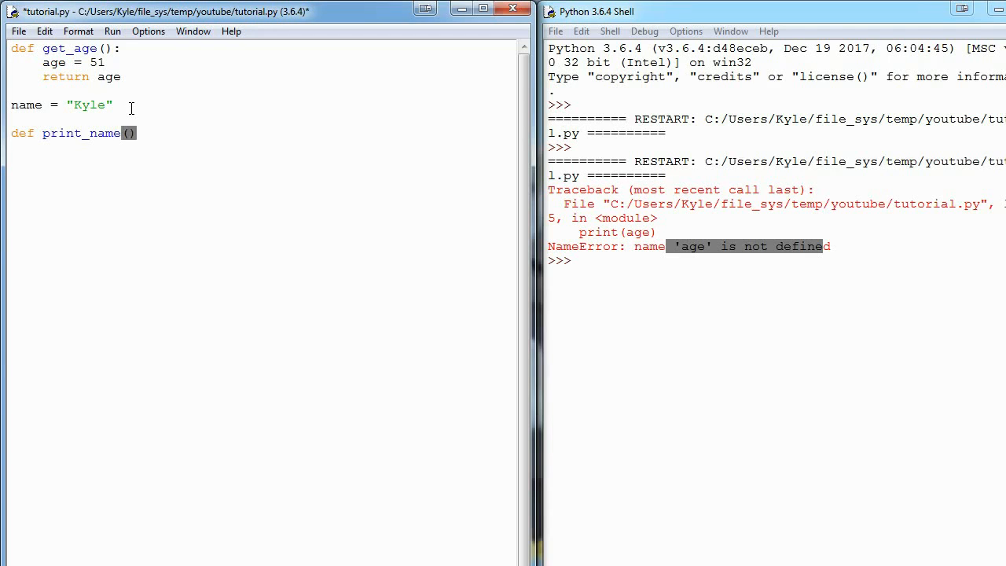
text(print()
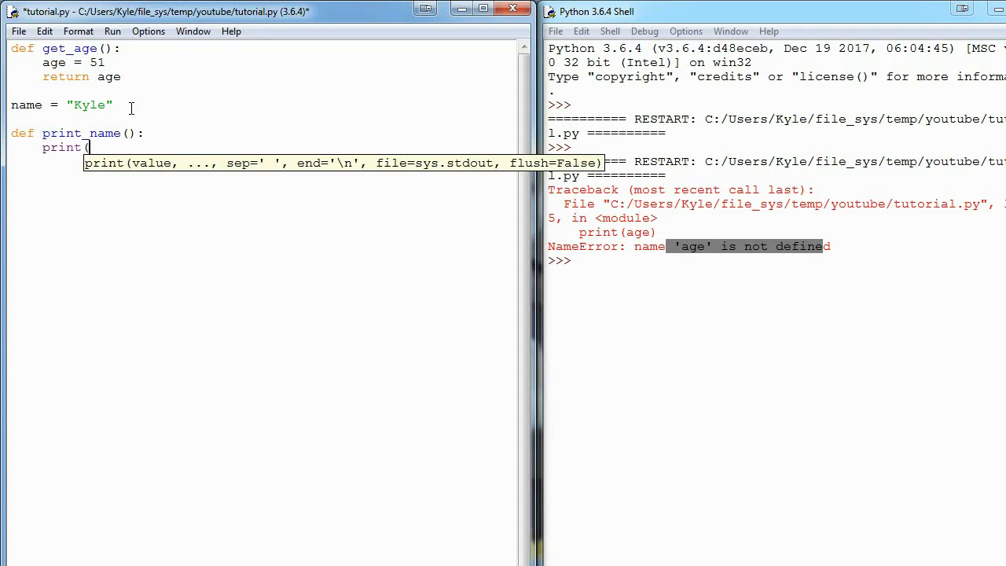
text(name))
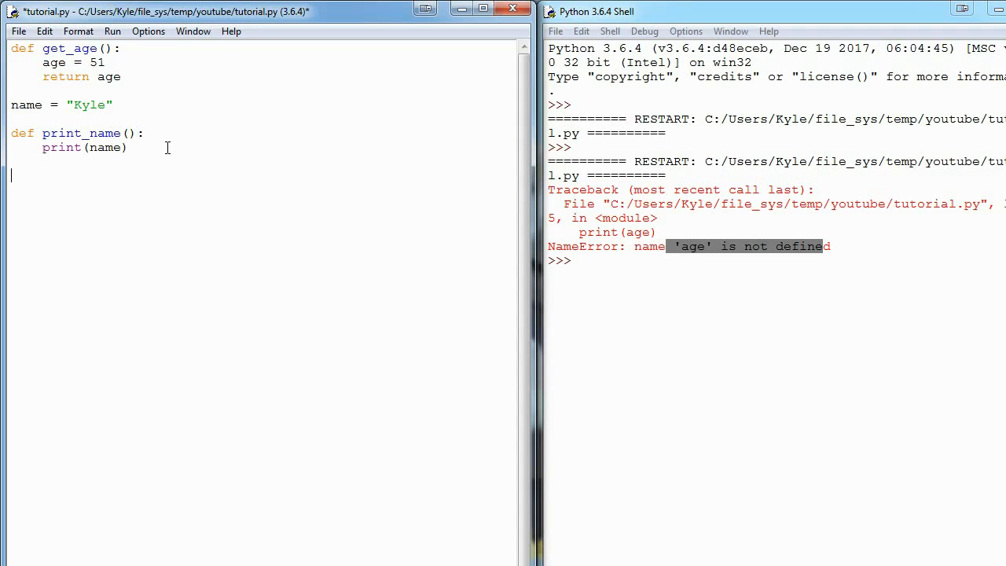
- Append a print_name() call, save and run, then highlight the print_name definition
text(print_name())
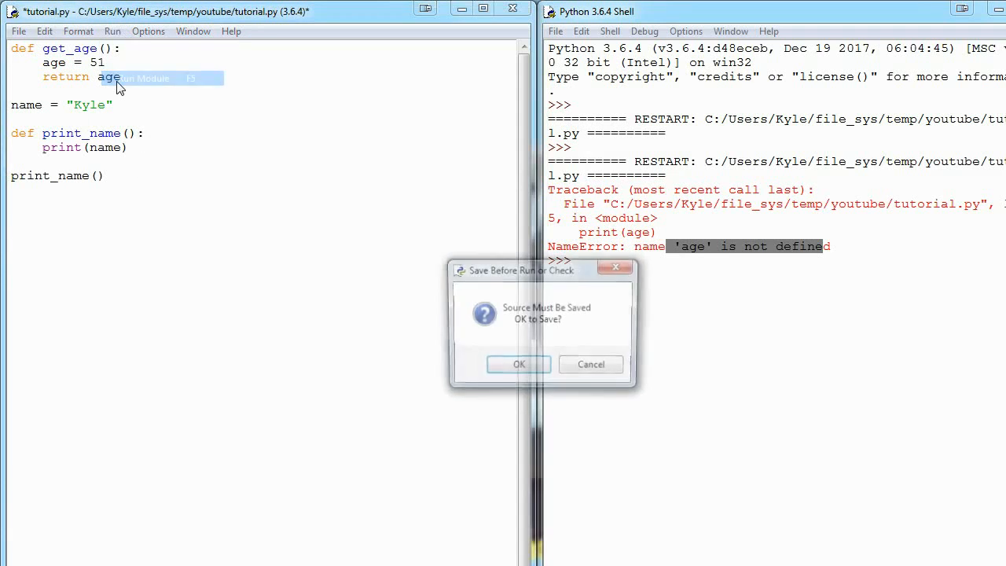
click(519, 364)
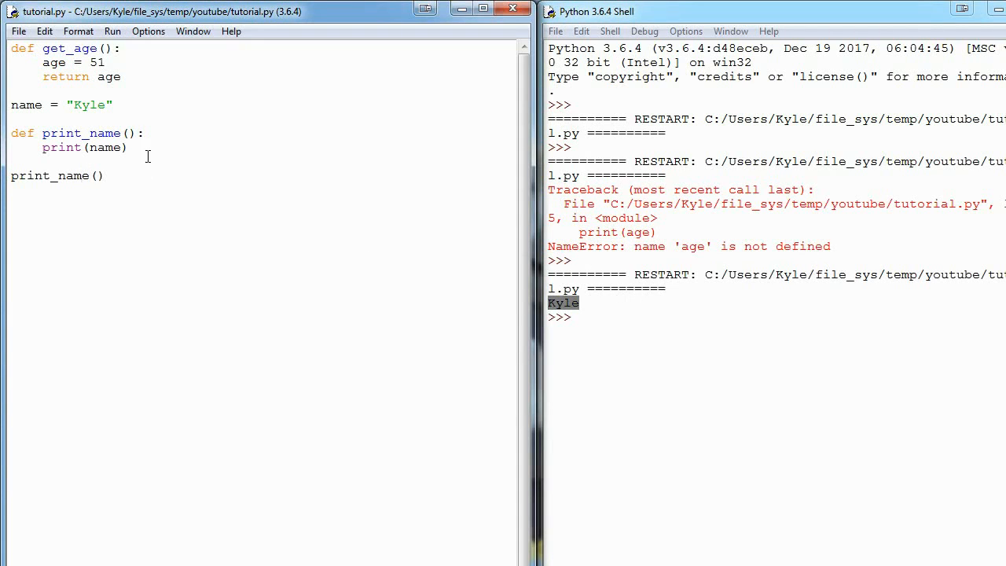
drag(11, 132, 126, 147)
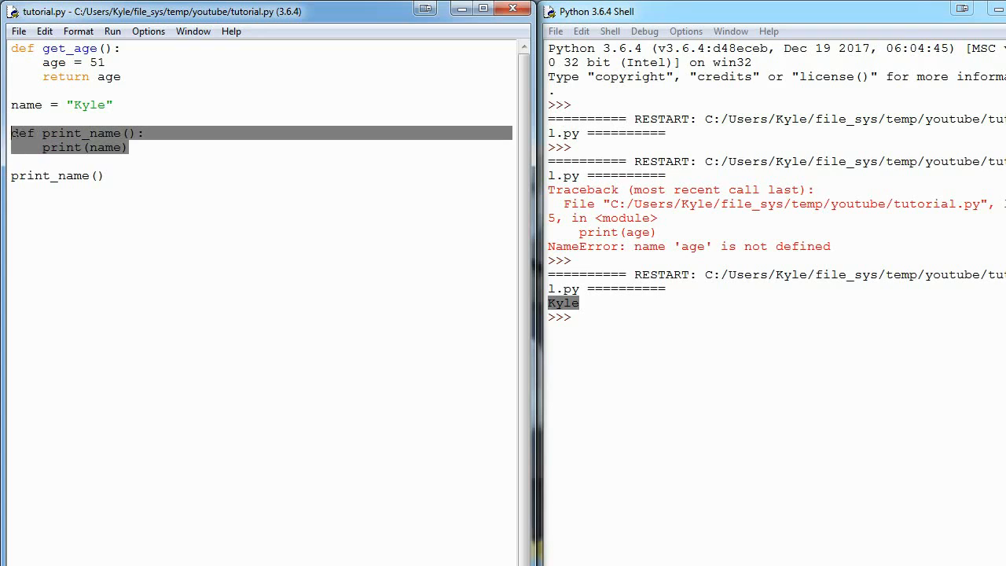
- Move print_name above name = "Kyle", rerun with F5, and highlight the print_name() call
key(Delete)
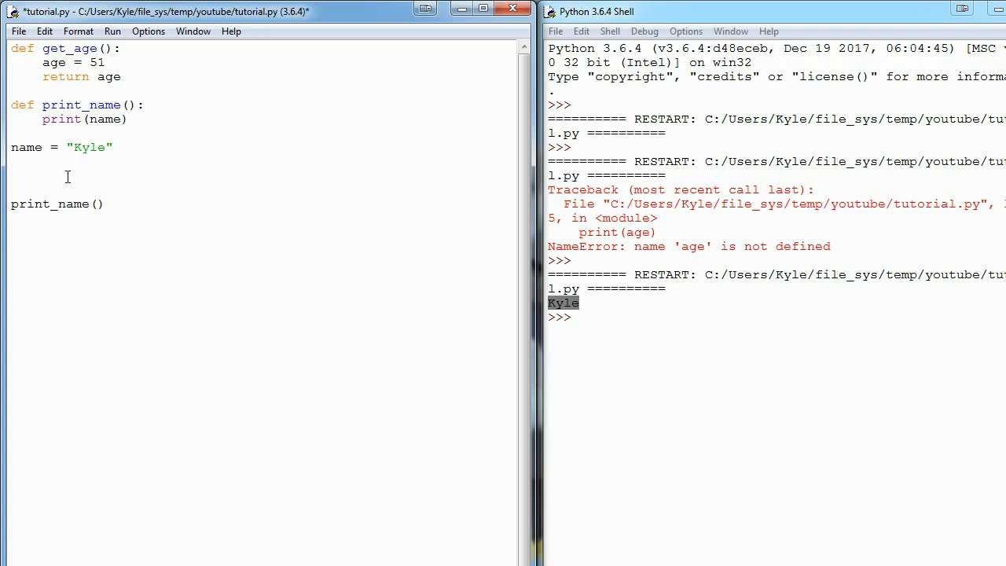
double_click(108, 119)
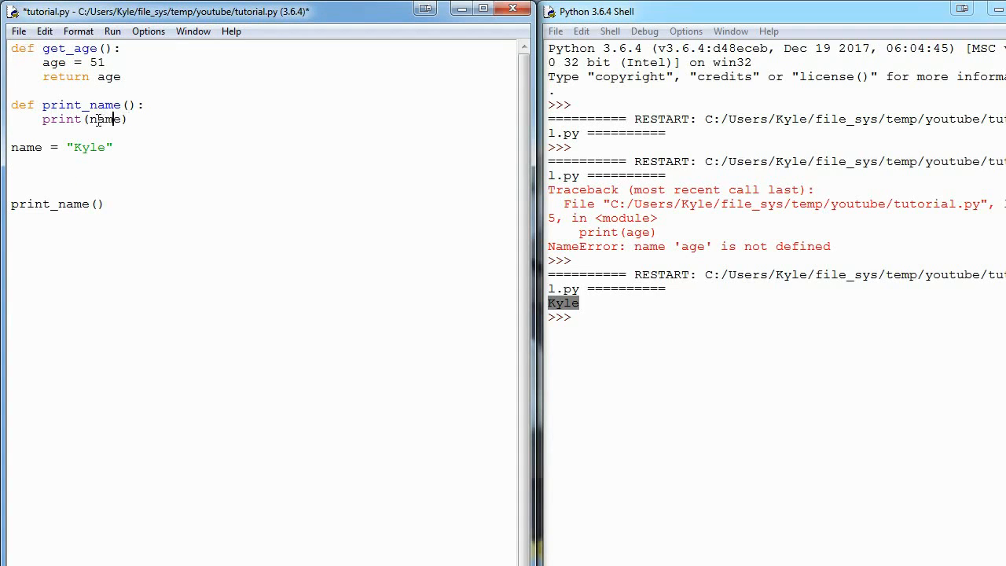
double_click(104, 119)
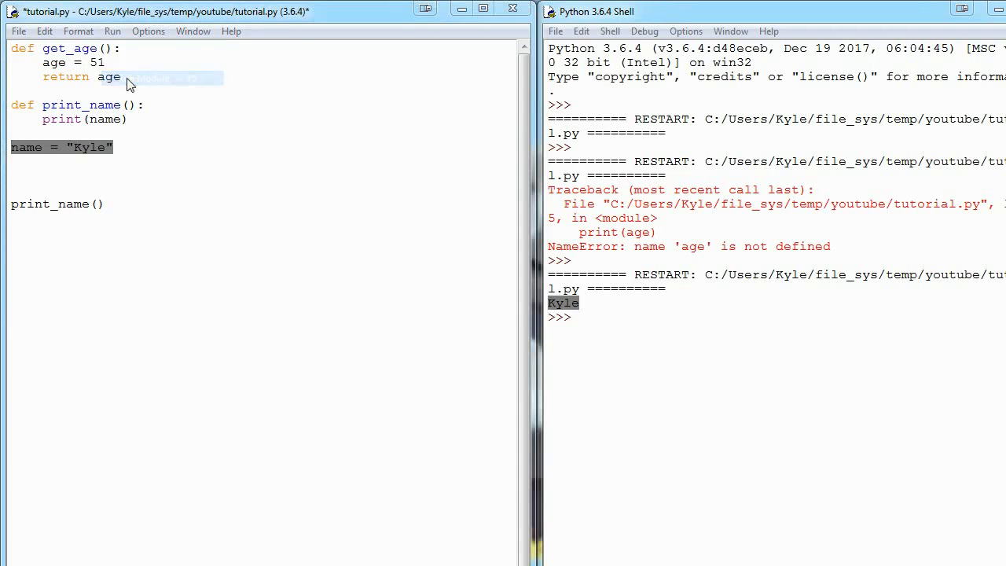
key(F5)
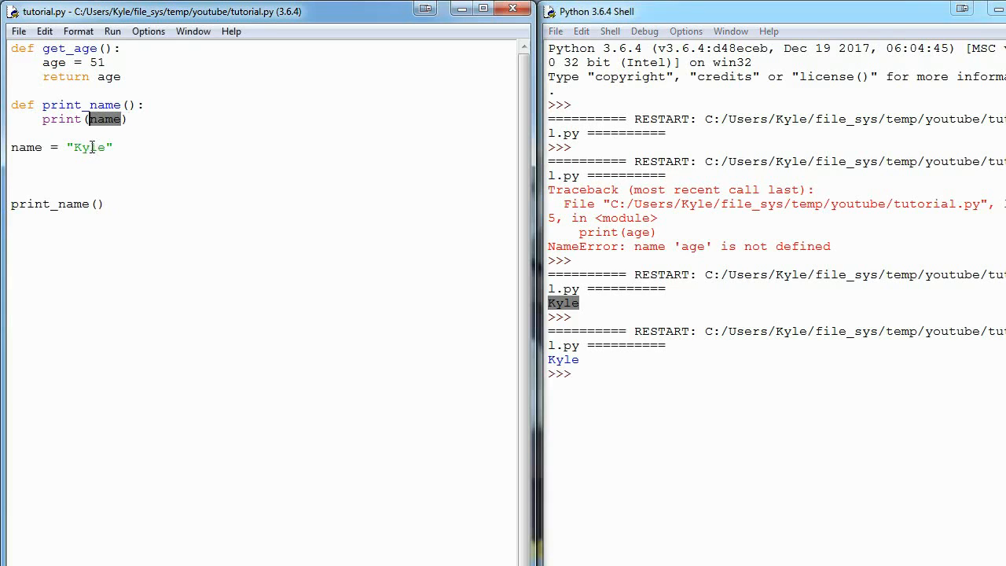
double_click(57, 204)
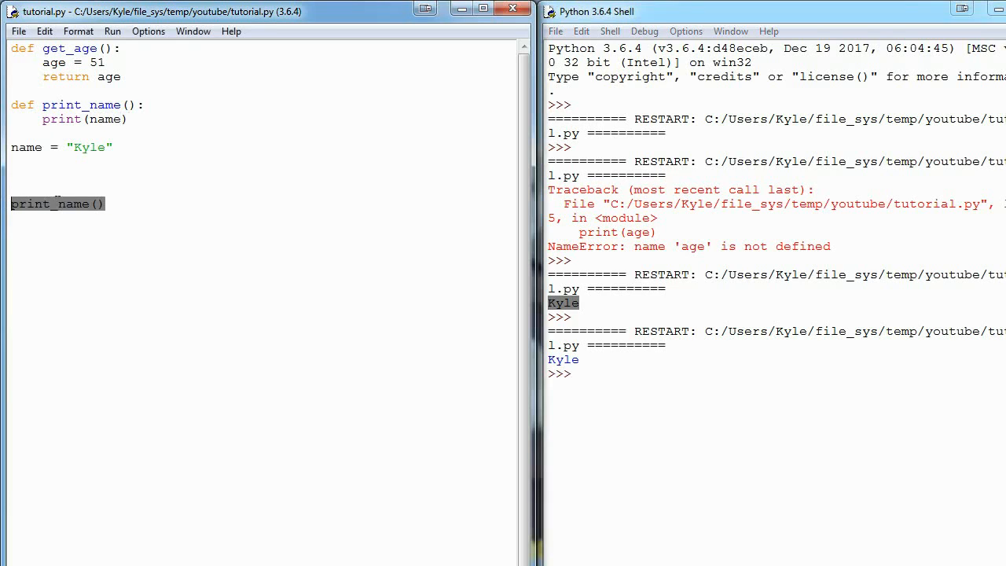
- Move the print_name() call above name = "Kyle" and save and run the script
key(Delete)
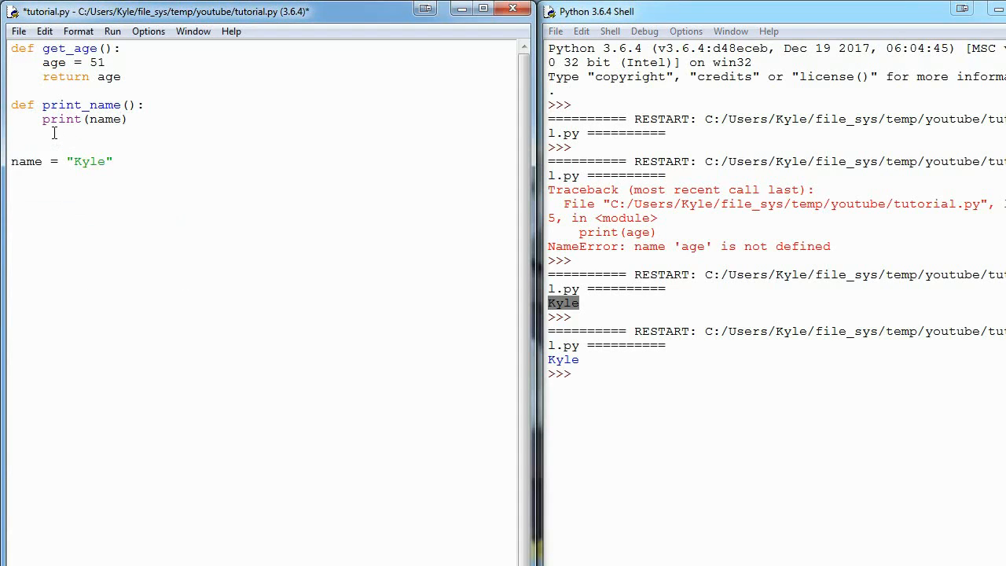
text(print_name())
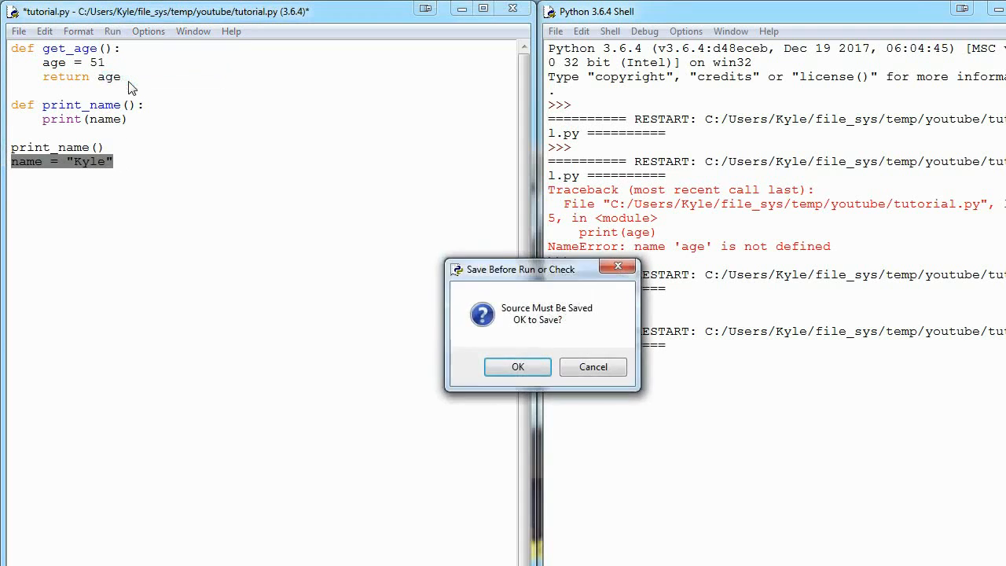
click(518, 367)
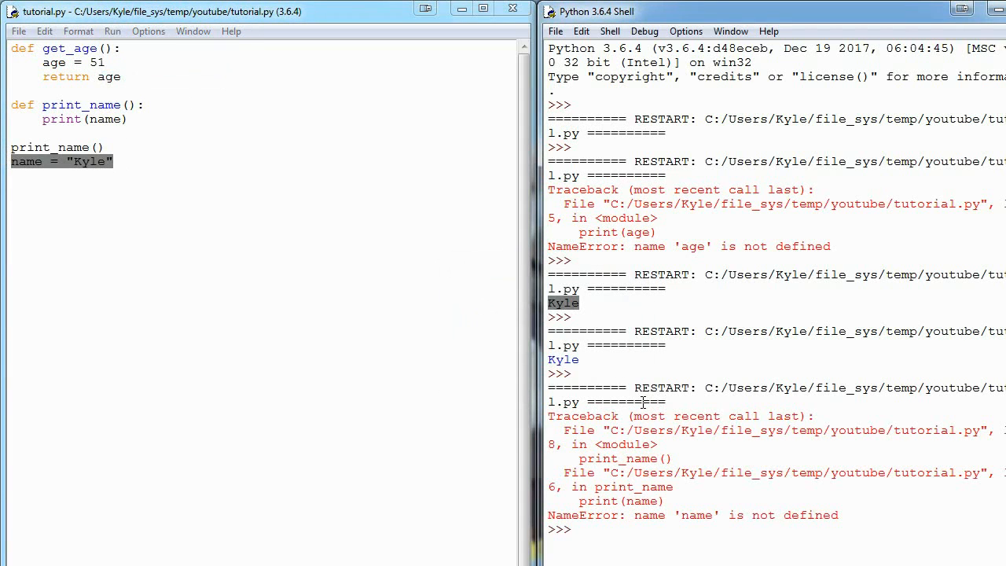